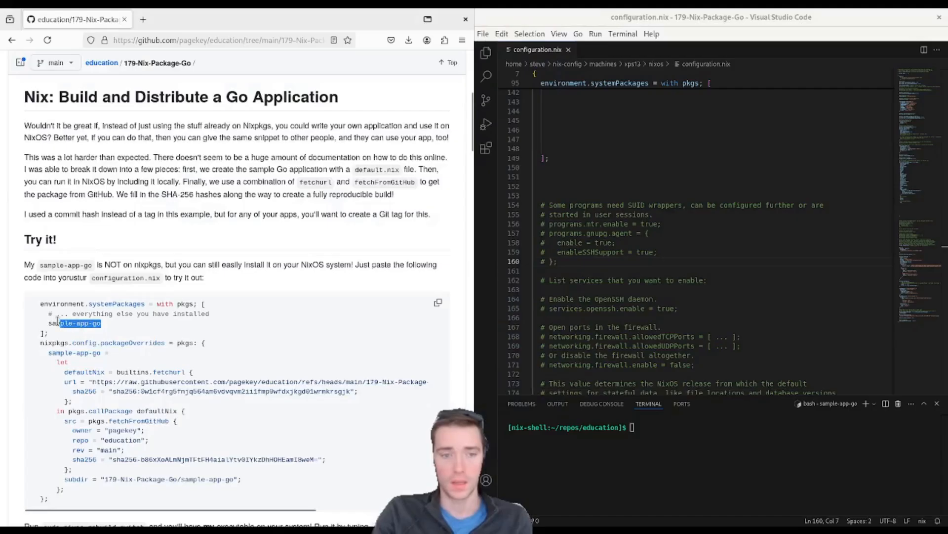
# - Add sample-app-go with its packageOverrides block to configuration.nix and start sudo nixos-rebuild switch
pyautogui.write('sample-app-go')
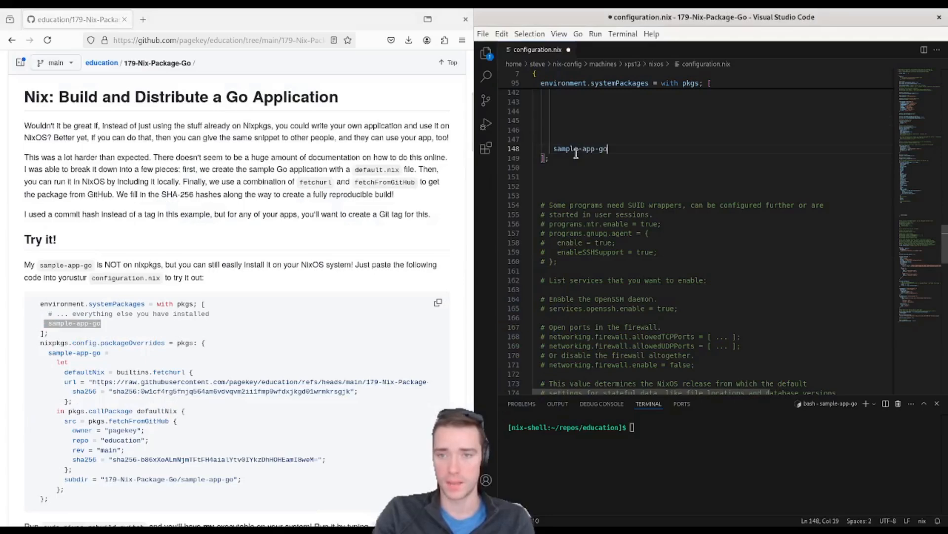
pyautogui.scroll(-3)
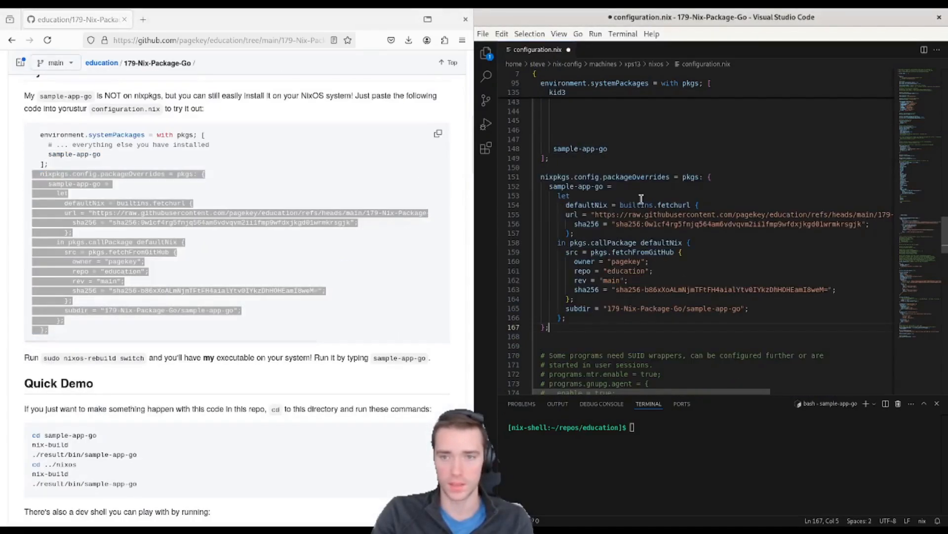
pyautogui.write('sudo')
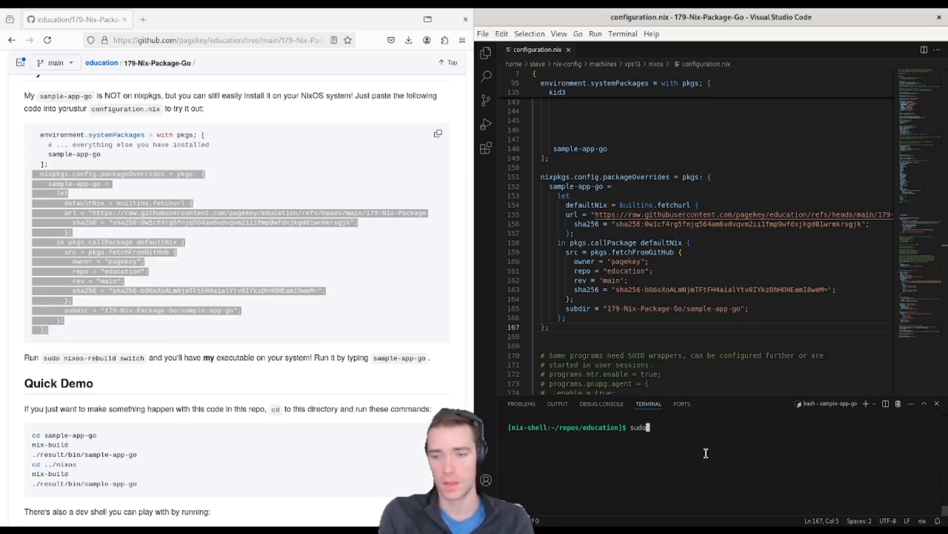
pyautogui.write('nixos-rebuild swit')
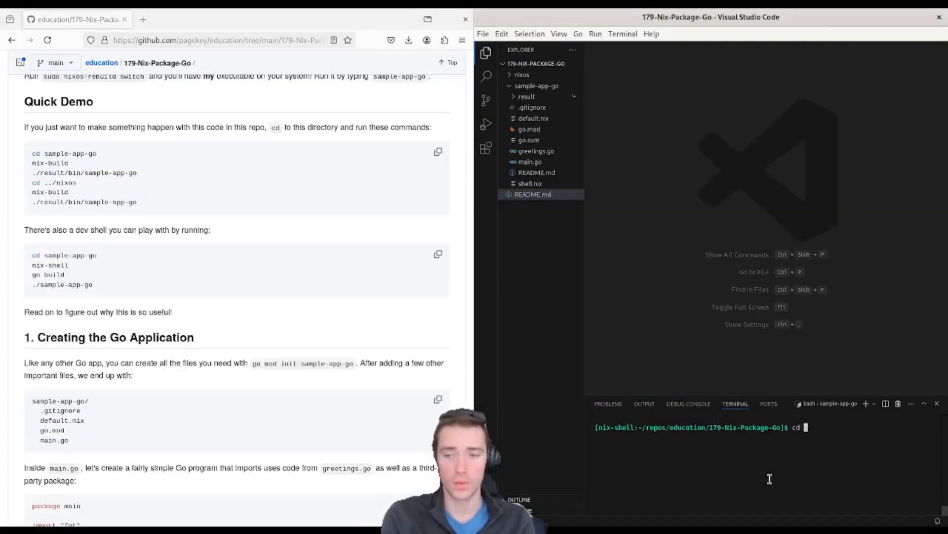
# - Build sample-app-go with nix-build, view main.go, and run ./result/bin/sample-app-go
pyautogui.write('sample-app-go/')
pyautogui.write('nix-build')
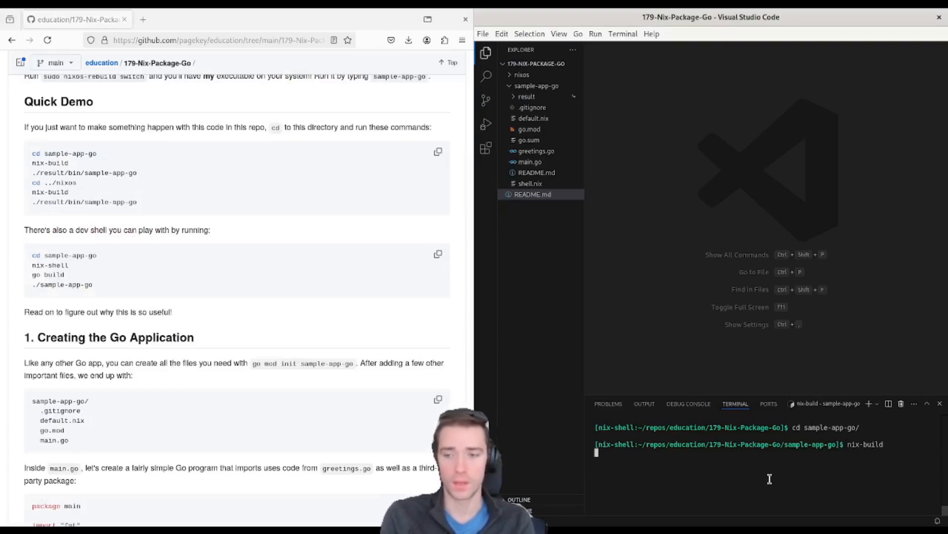
pyautogui.click(529, 162)
pyautogui.write('./result/')
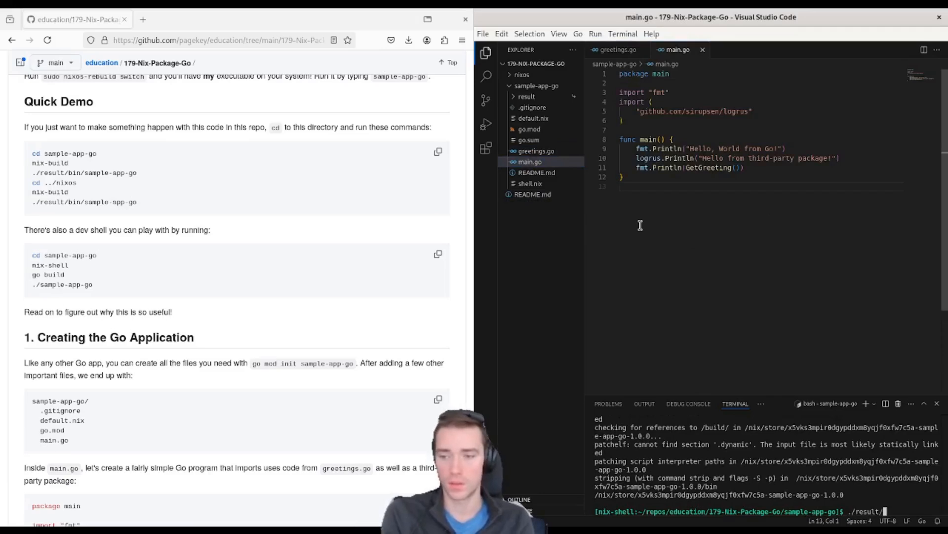
pyautogui.press('Return')
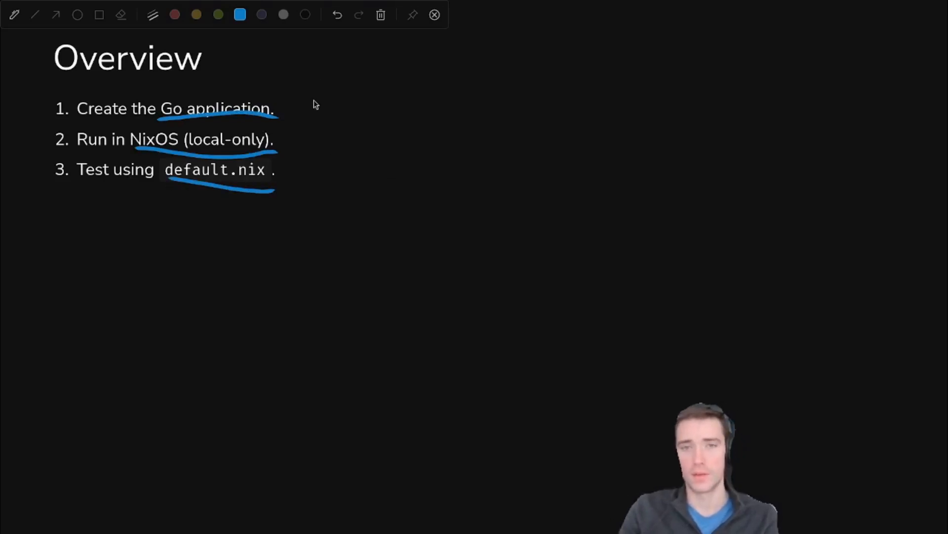
# - Advance to the PageKey: Take Back Tech slide
pyautogui.click(337, 15)
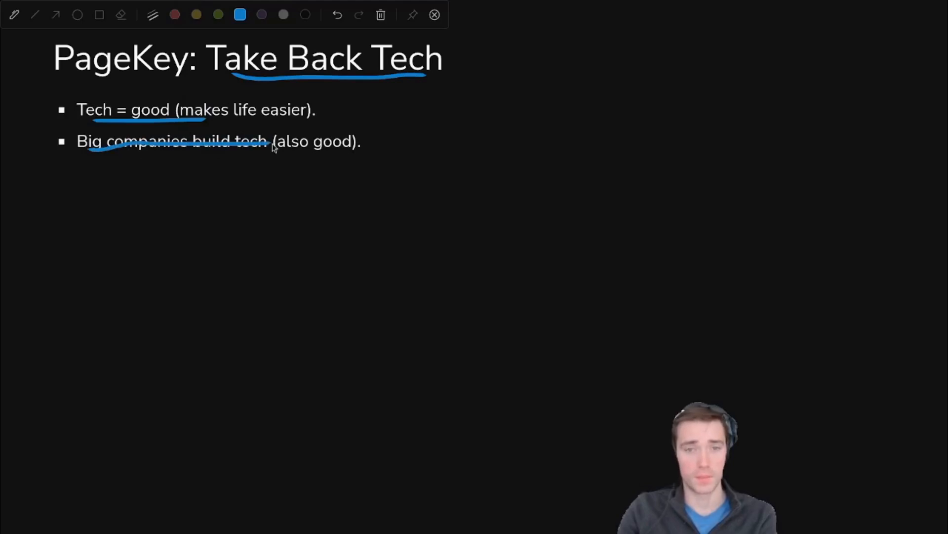
# - Underline a Take Back Tech bullet point with the pen tool
pyautogui.moveTo(273, 148); pyautogui.dragTo(356, 154)
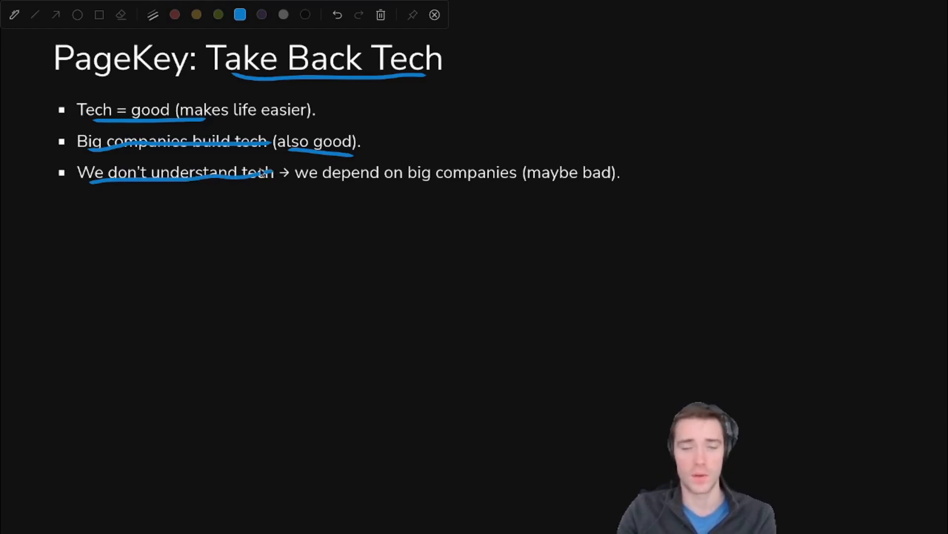
pyautogui.moveTo(401, 188)
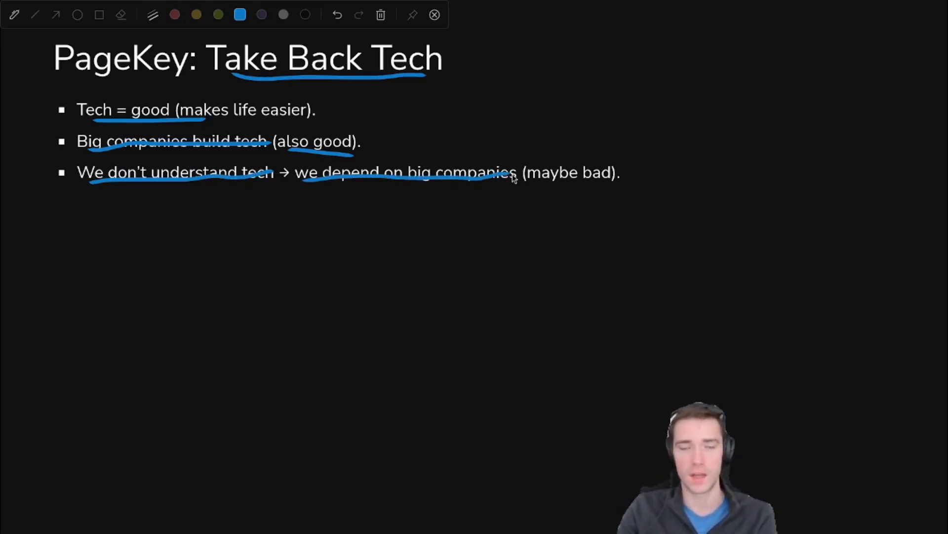
pyautogui.moveTo(537, 186)
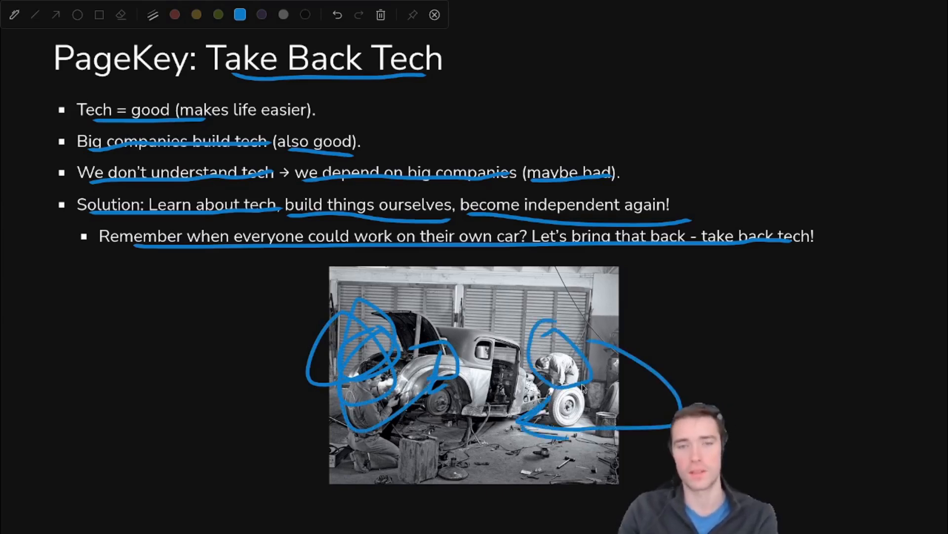
pyautogui.moveTo(556, 348)
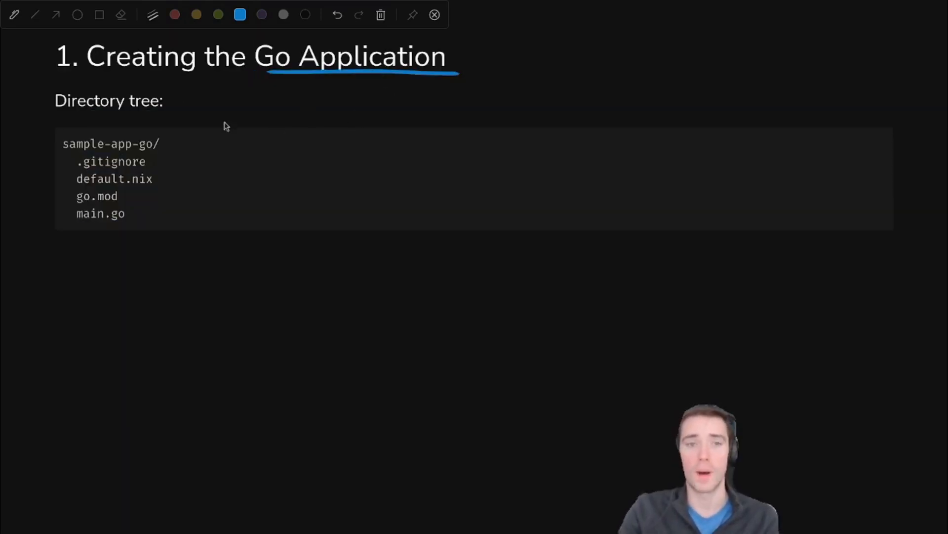
# - Circle default.nix in the Creating the Go Application directory tree
pyautogui.moveTo(211, 196); pyautogui.dragTo(124, 195)
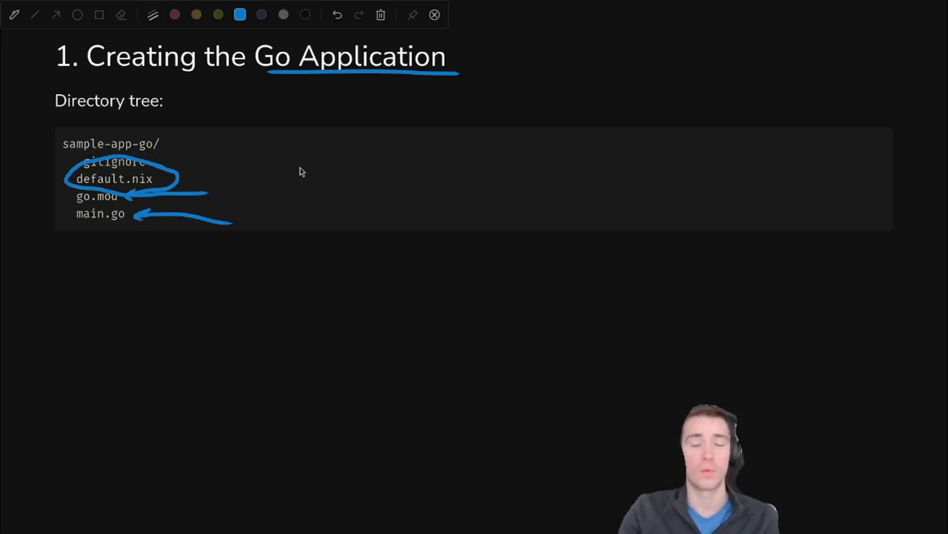
pyautogui.moveTo(292, 146)
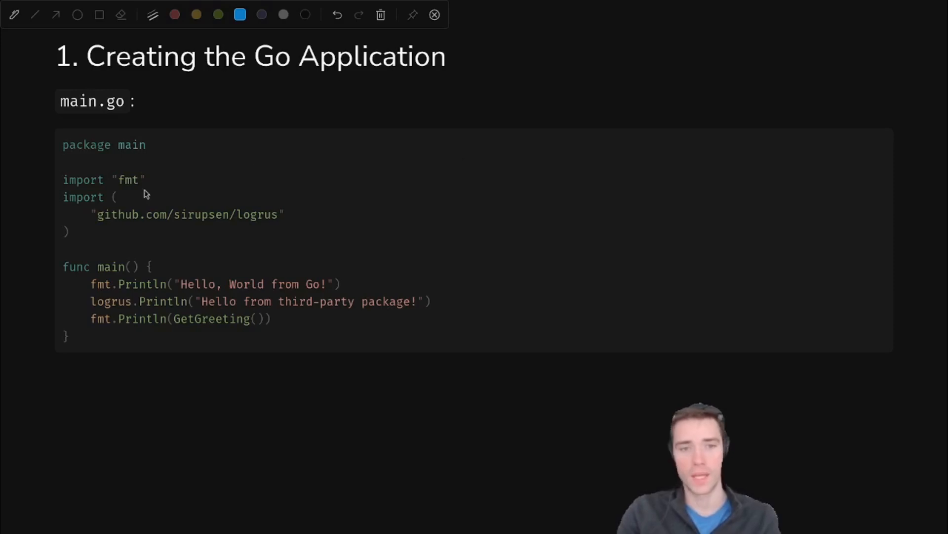
pyautogui.moveTo(144, 186)
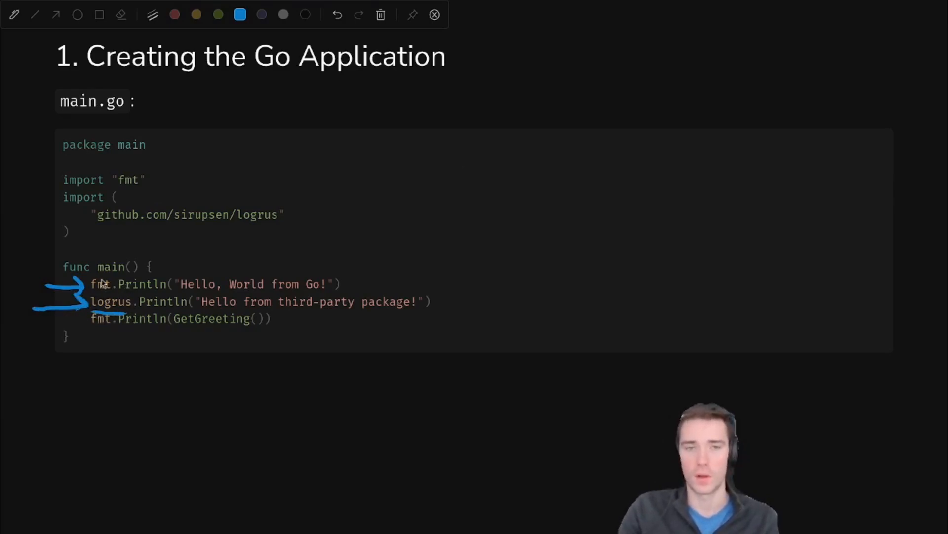
pyautogui.moveTo(187, 335)
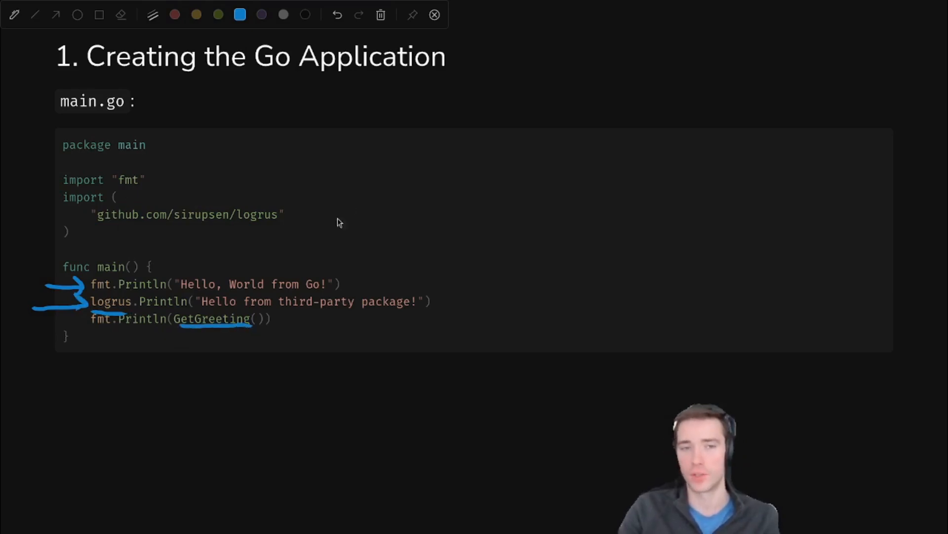
pyautogui.moveTo(357, 195)
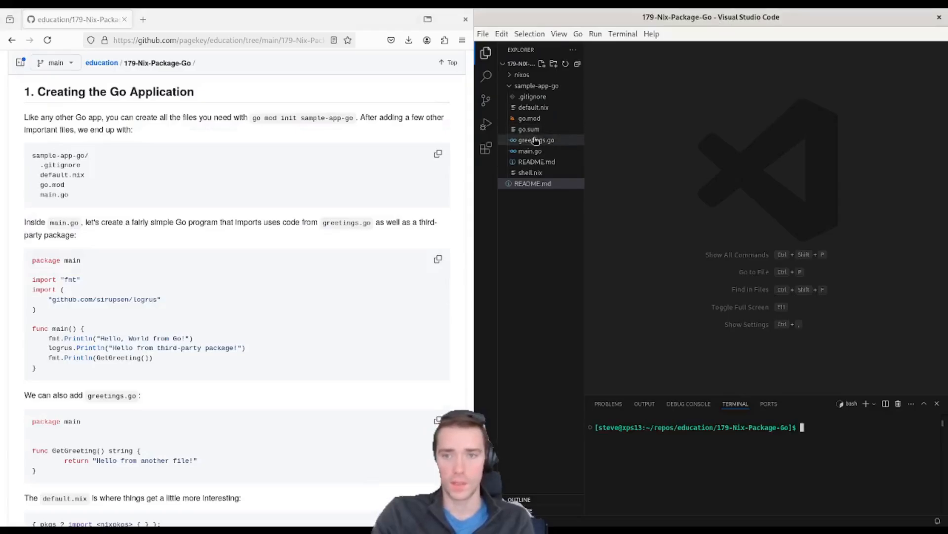
# - View main.go and default.nix of sample-app-go, then return to the Running in NixOS slide
pyautogui.click(529, 150)
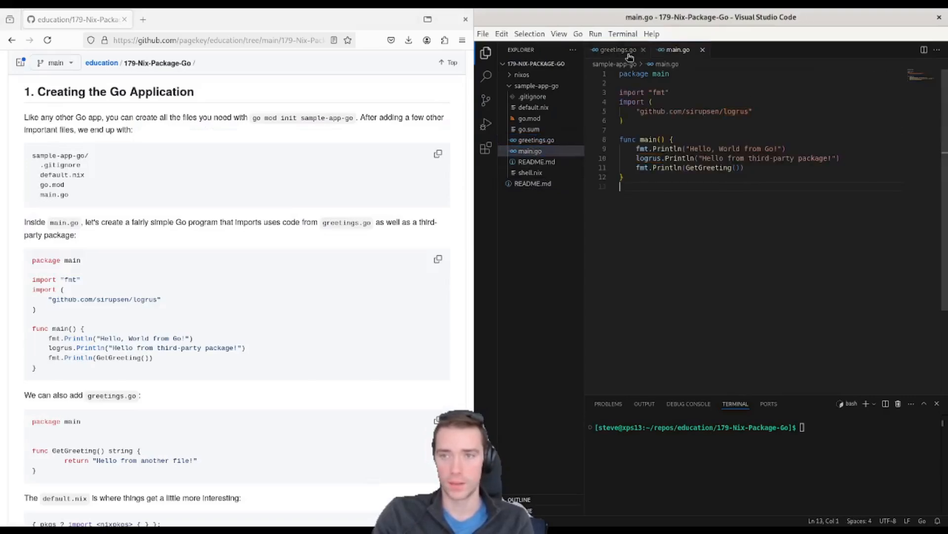
pyautogui.click(532, 106)
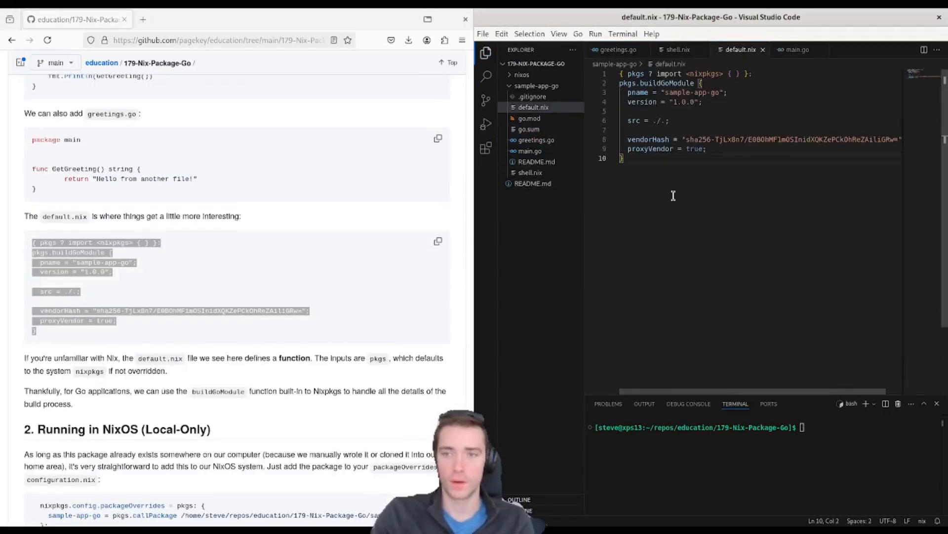
pyautogui.write('nix')
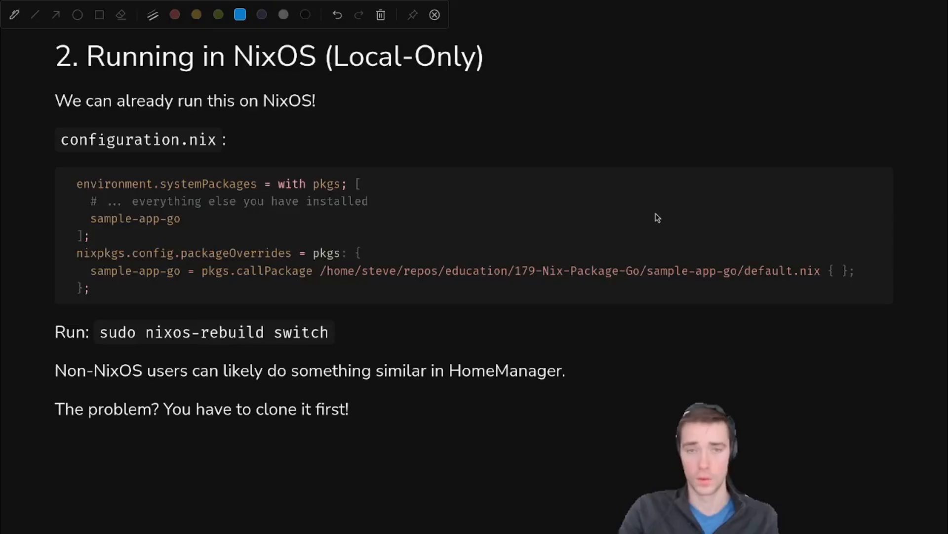
# - Underline NixOS in the Running in NixOS (Local-Only) slide title
pyautogui.moveTo(242, 85); pyautogui.dragTo(339, 76)
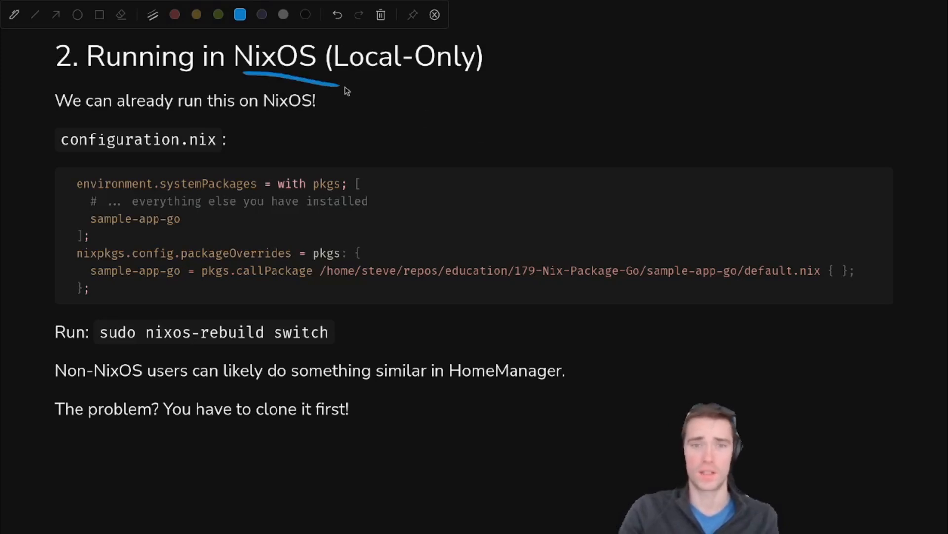
pyautogui.moveTo(88, 230)
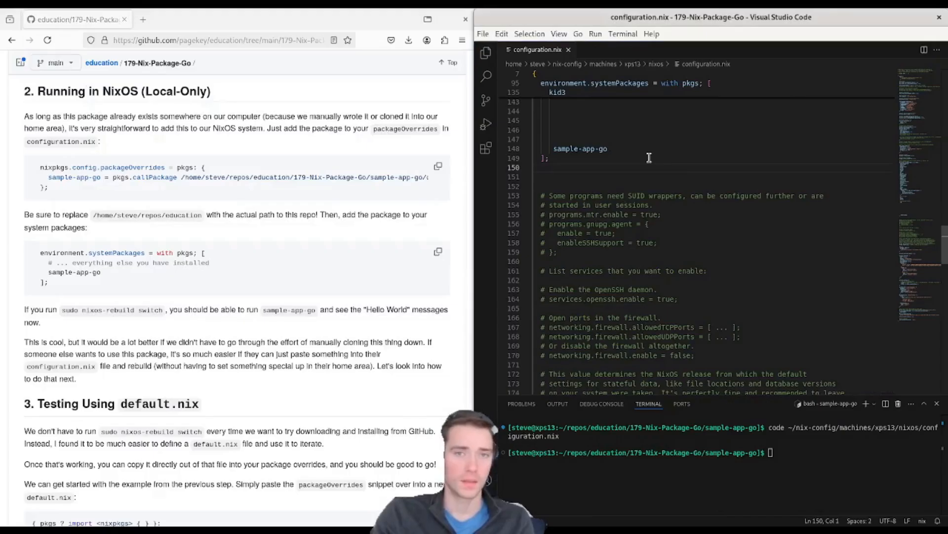
# - Rebuild the system with sudo nixos-rebuild switch and run the installed sample-app-go
pyautogui.doubleClick(580, 148)
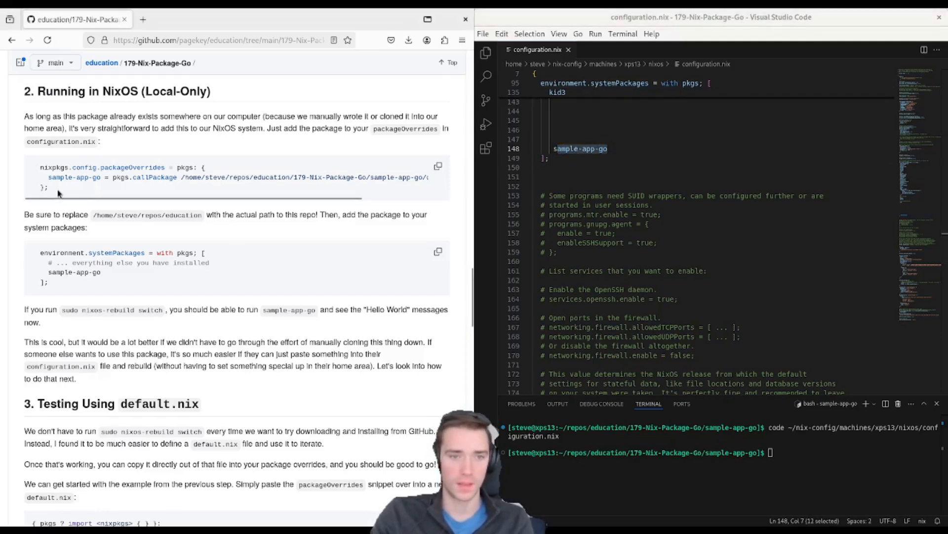
pyautogui.click(566, 167)
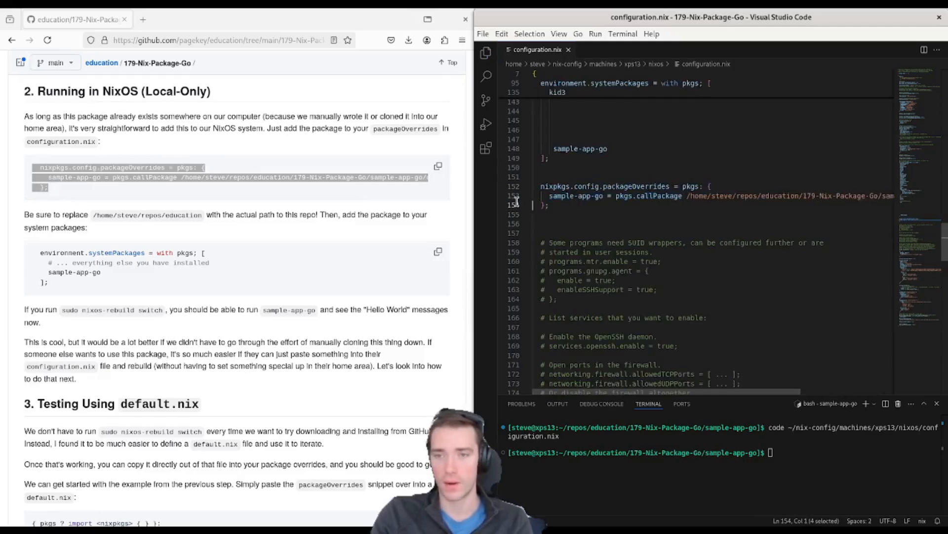
pyautogui.write('sudo nixos-r')
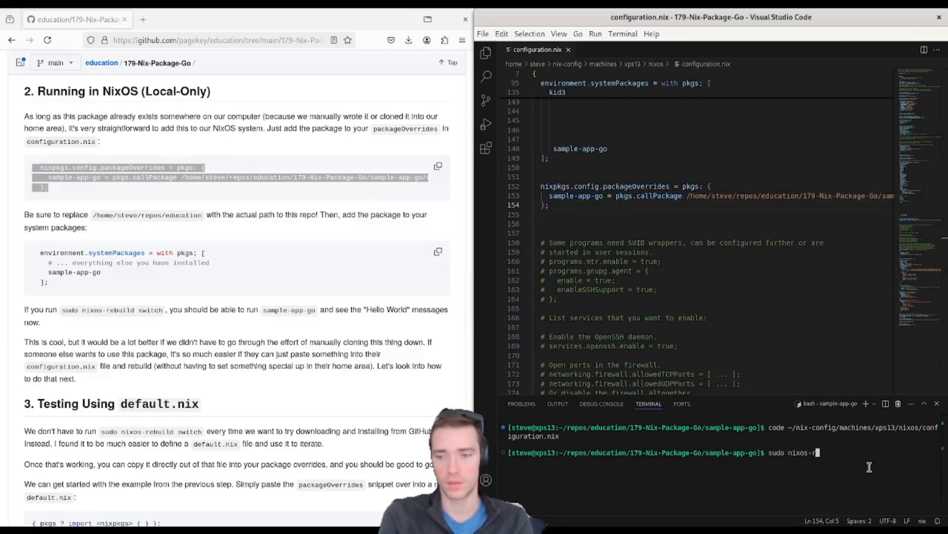
pyautogui.press('Return')
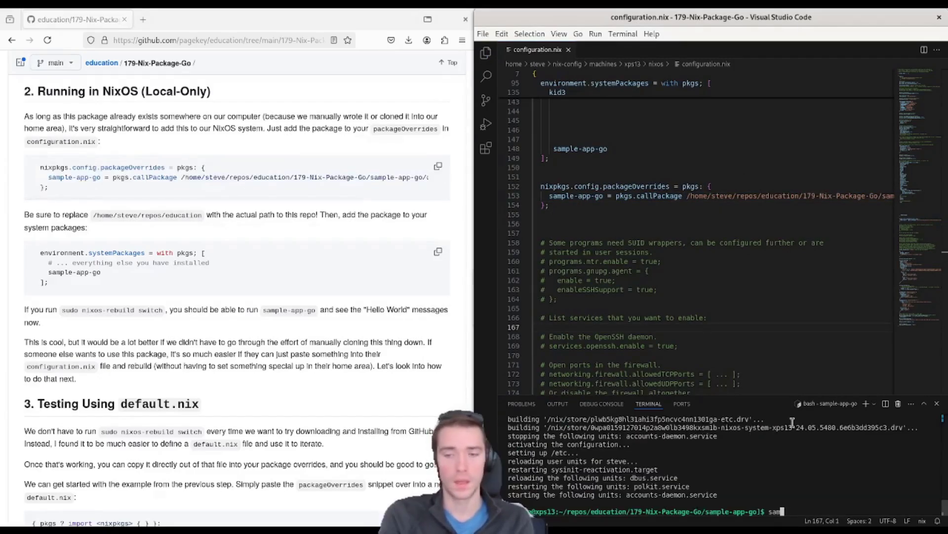
pyautogui.press('Return')
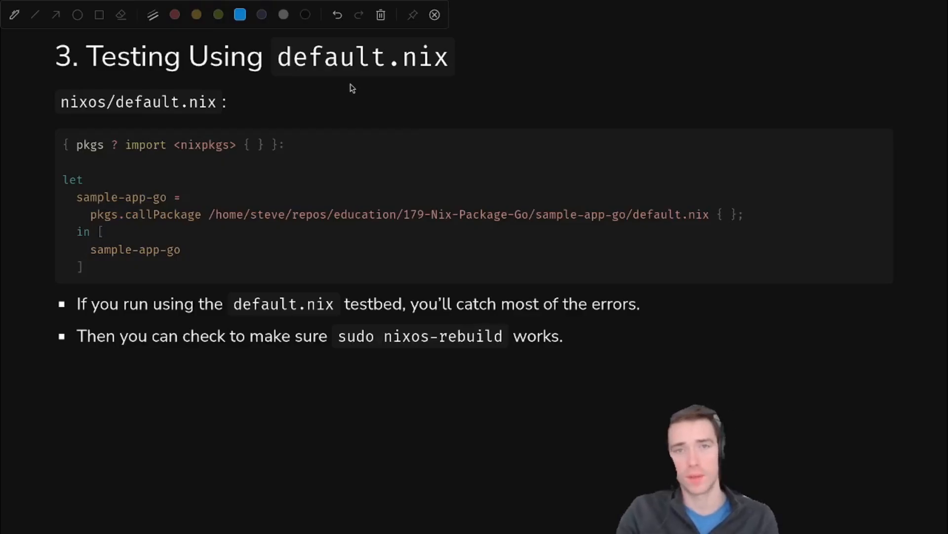
pyautogui.moveTo(291, 77)
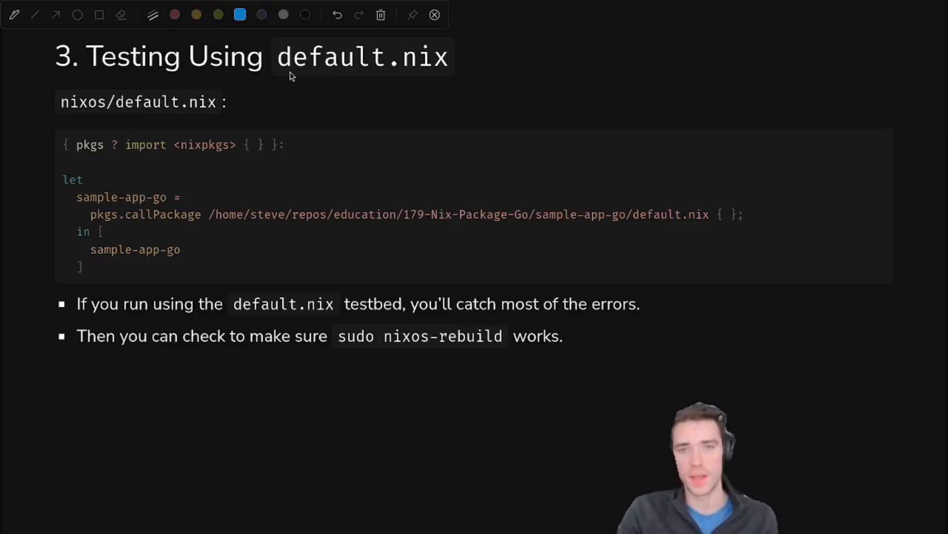
# - Underline the nixos/default.nix file name on the testbed slide
pyautogui.moveTo(287, 78); pyautogui.dragTo(330, 76)
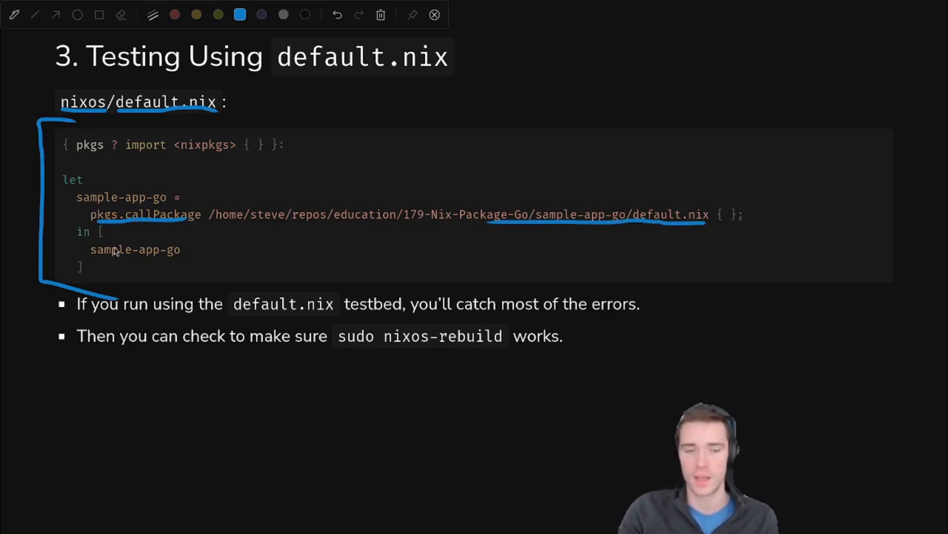
pyautogui.moveTo(195, 265)
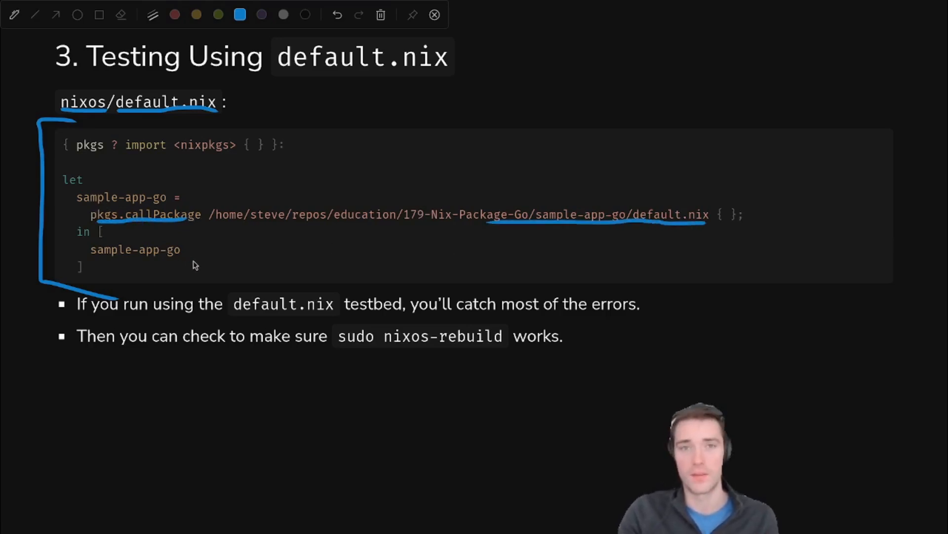
pyautogui.moveTo(185, 278)
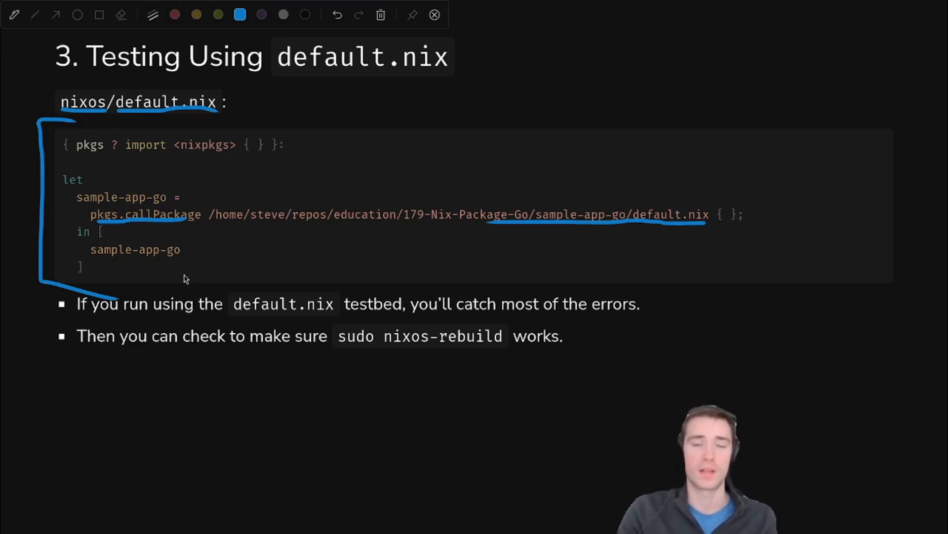
pyautogui.moveTo(144, 176)
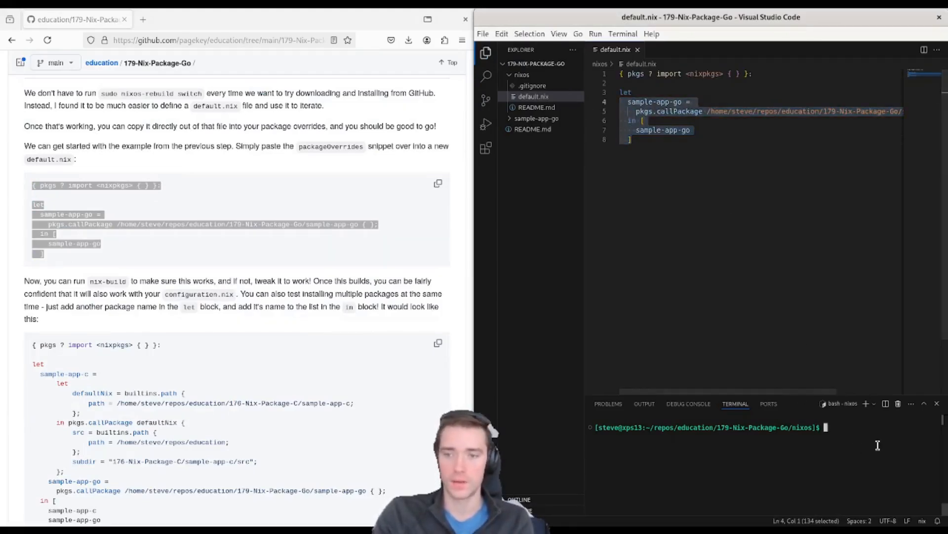
# - Build the nixos/default.nix testbed with nix-build and run ./result/bin/sample-app-go
pyautogui.write('nix-build')
pyautogui.write('./result')
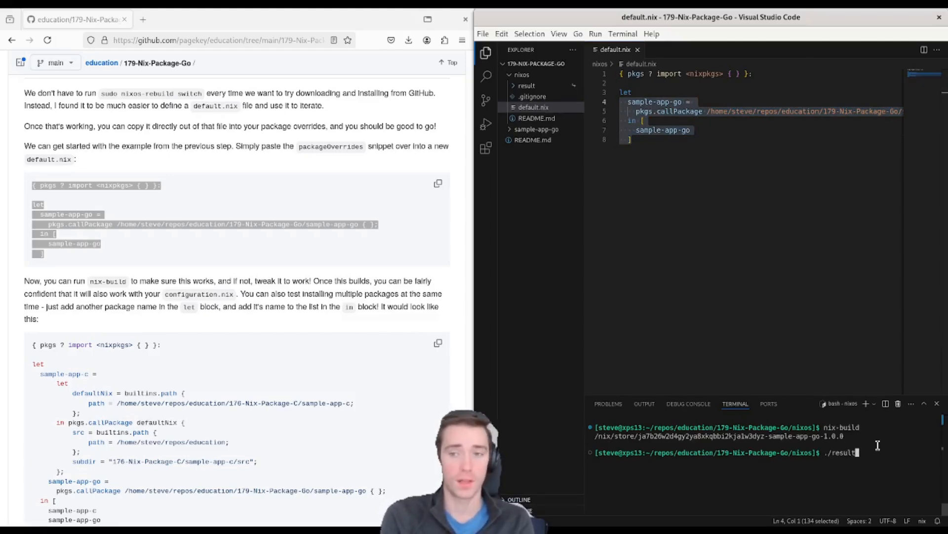
pyautogui.press('Return')
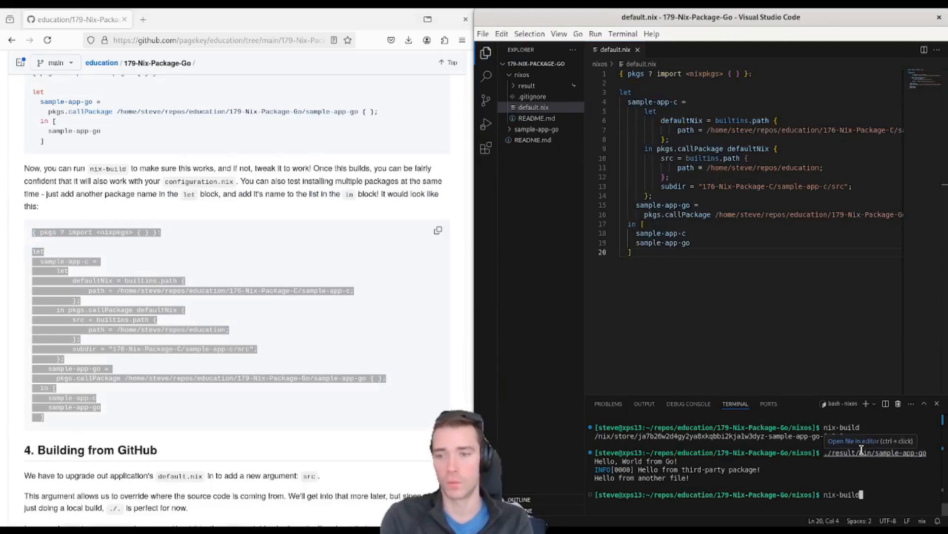
# - Build both testbed packages, then run ./result/bin/sample-app-c and ./result-2/bin/sample-app-go
pyautogui.press('Return')
pyautogui.write('./res')
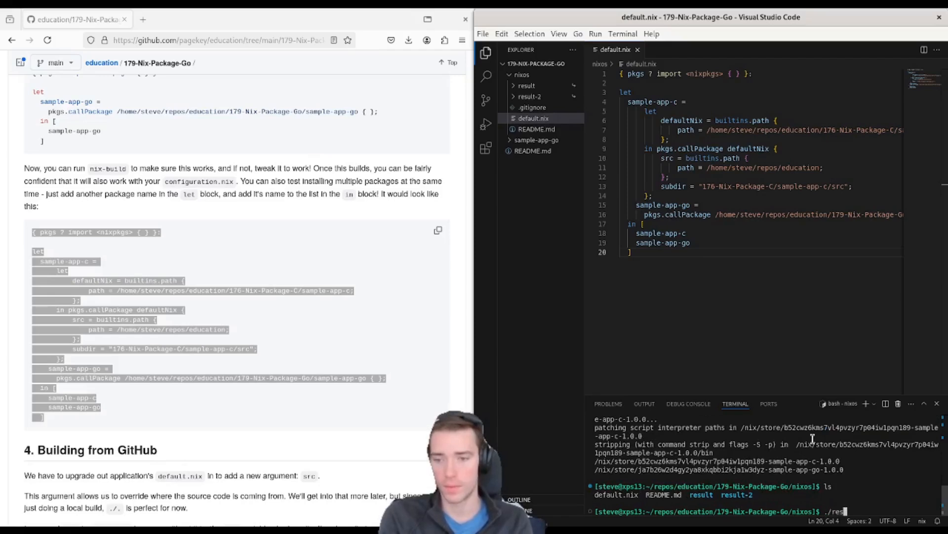
pyautogui.press('Return')
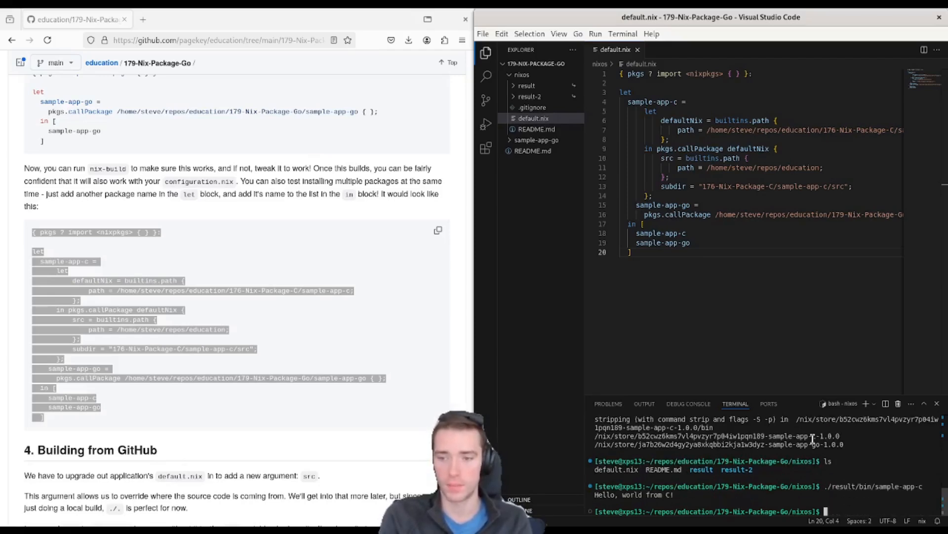
pyautogui.write('./result-2/')
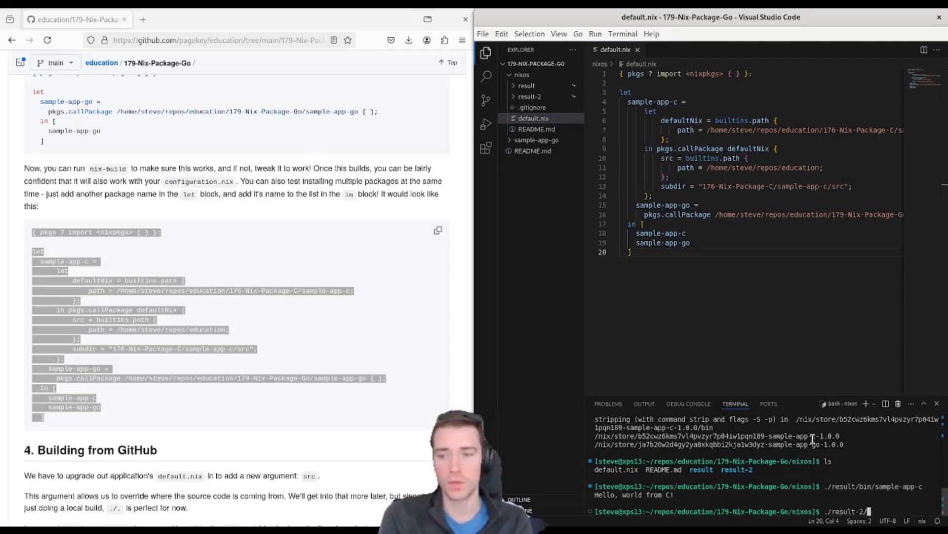
pyautogui.press('Return')
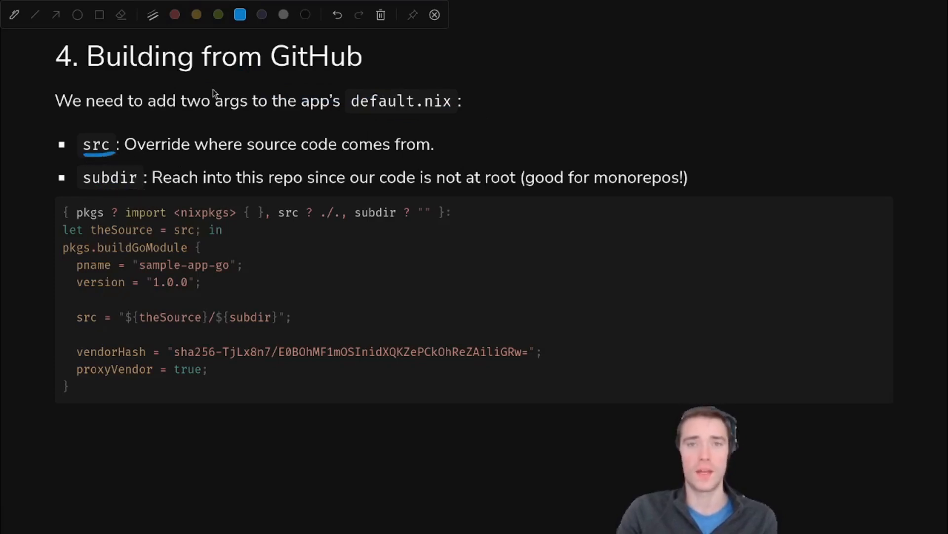
pyautogui.moveTo(289, 224)
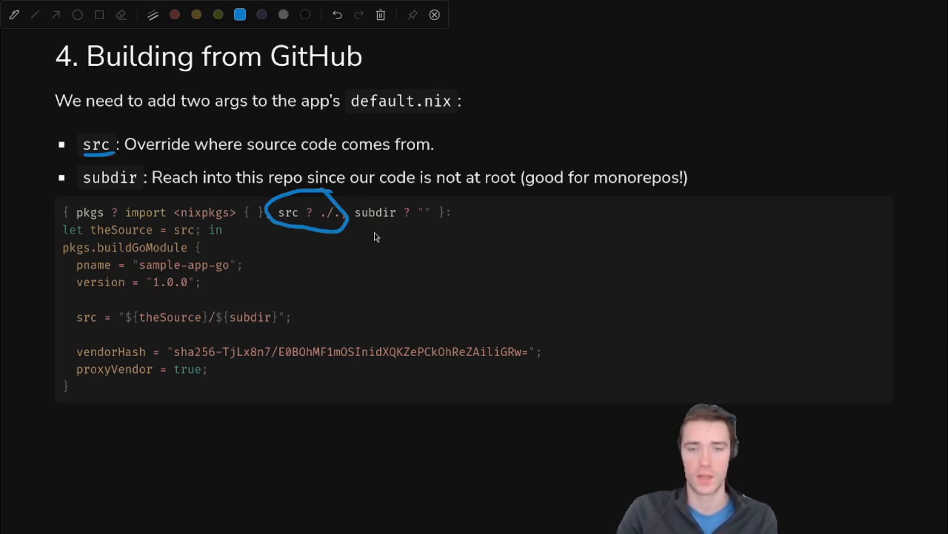
# - Mark the src and subdir arguments on the Building from GitHub slide with the pen tool
pyautogui.click(357, 15)
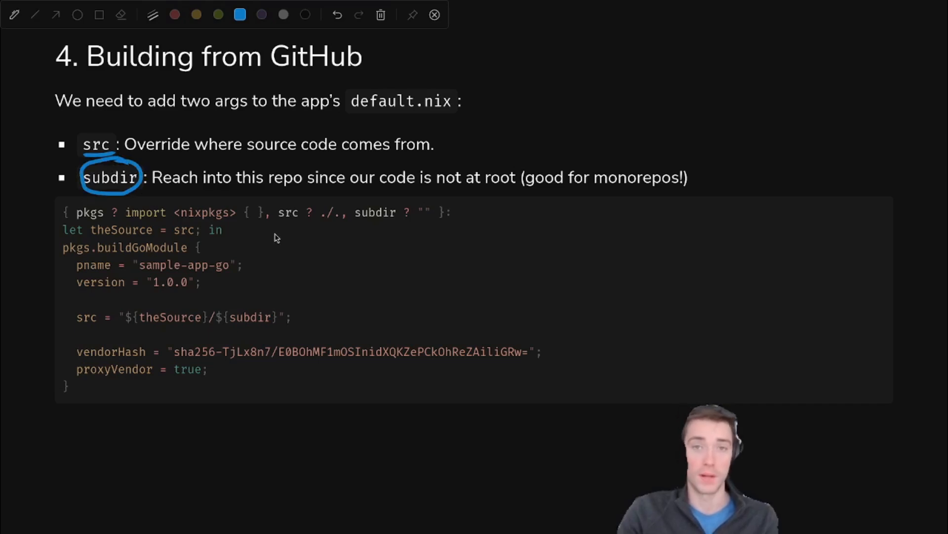
pyautogui.moveTo(253, 205)
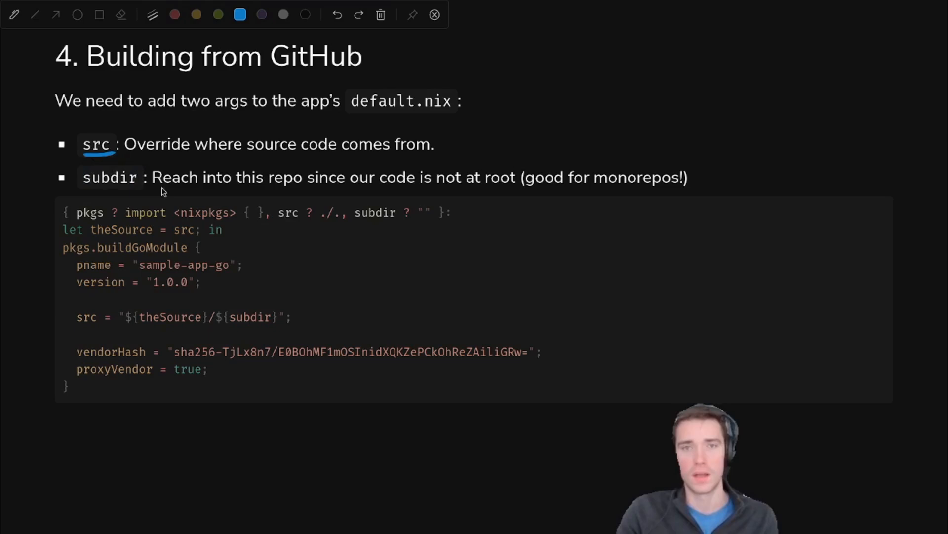
pyautogui.moveTo(167, 265)
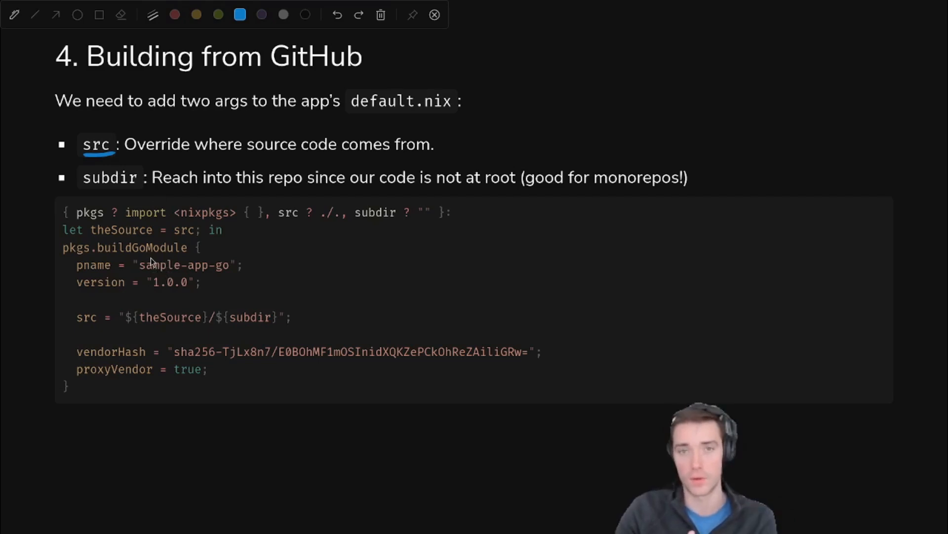
pyautogui.moveTo(195, 240)
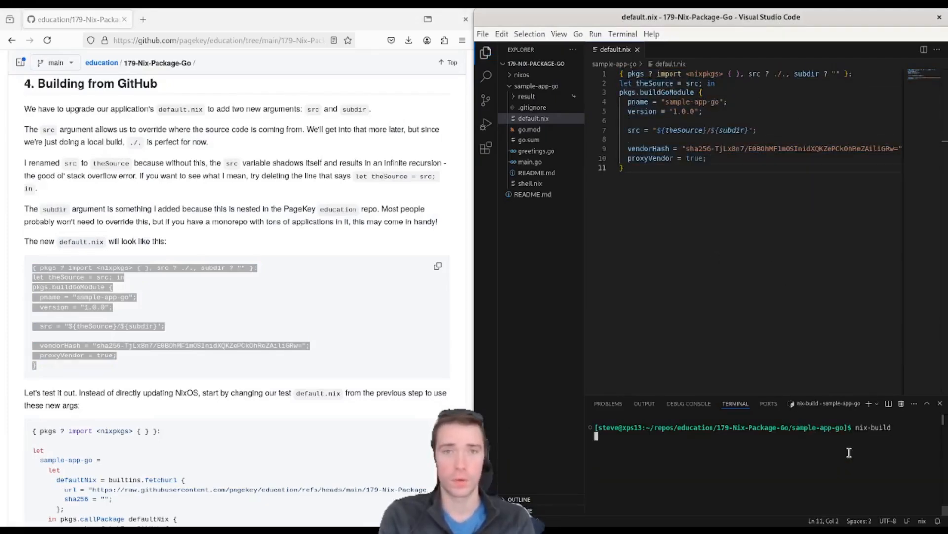
# - Rebuild sample-app-go after adding the src and subdir arguments to its default.nix
pyautogui.press('Return')
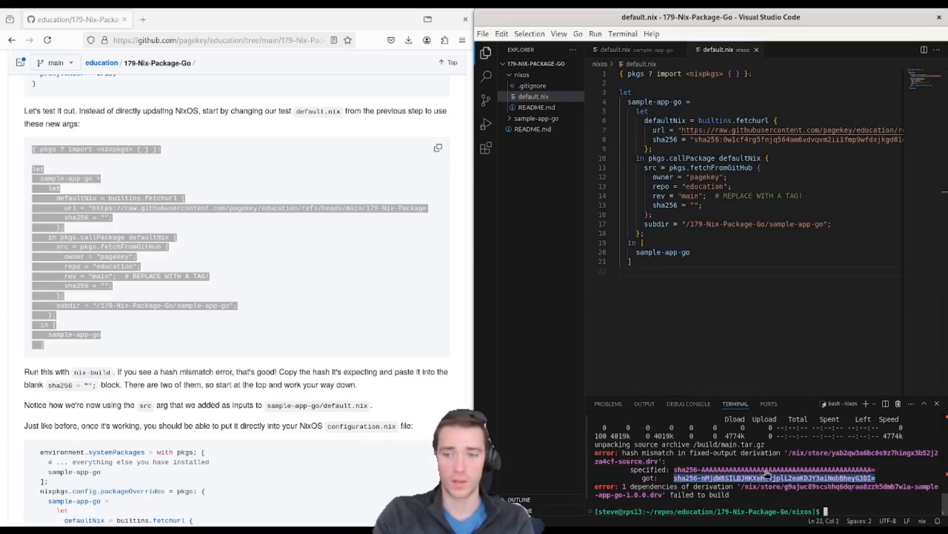
# - Copy the reported 'got' hash into sha256, rebuild, and run ./result/bin/sample-app-go
pyautogui.click(695, 205)
pyautogui.write('./result/bin/')
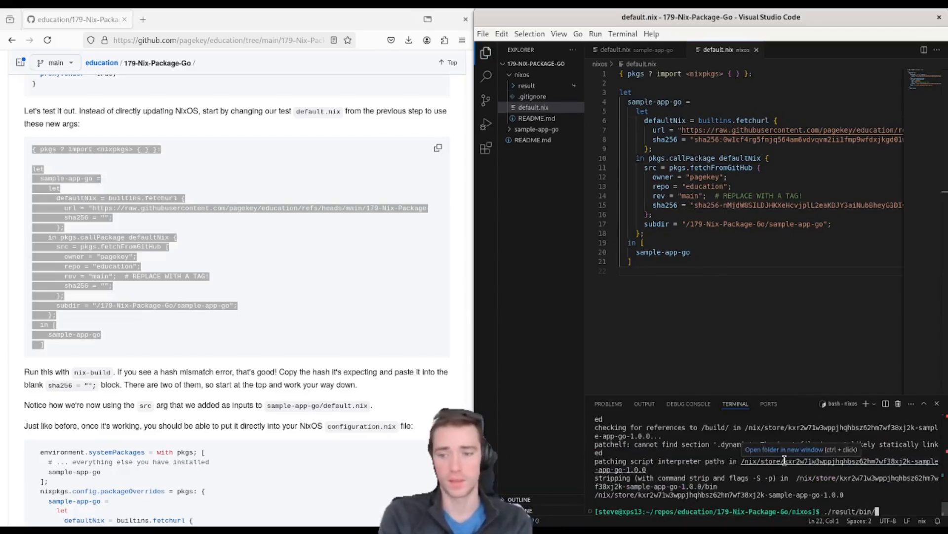
pyautogui.write('sample-app-go')
pyautogui.press('Return')
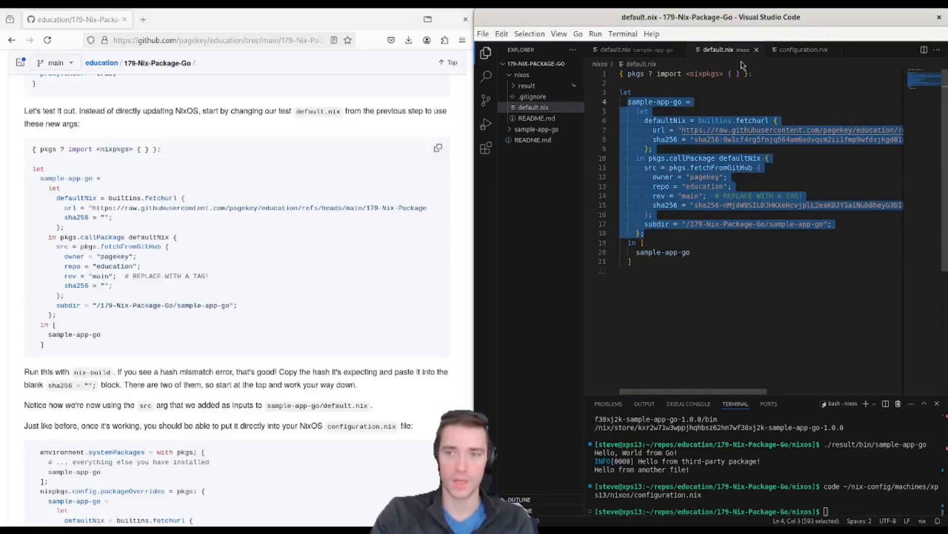
# - Paste the GitHub-fetching override into configuration.nix's packageOverrides and start sudo nixos-rebuild
pyautogui.click(802, 49)
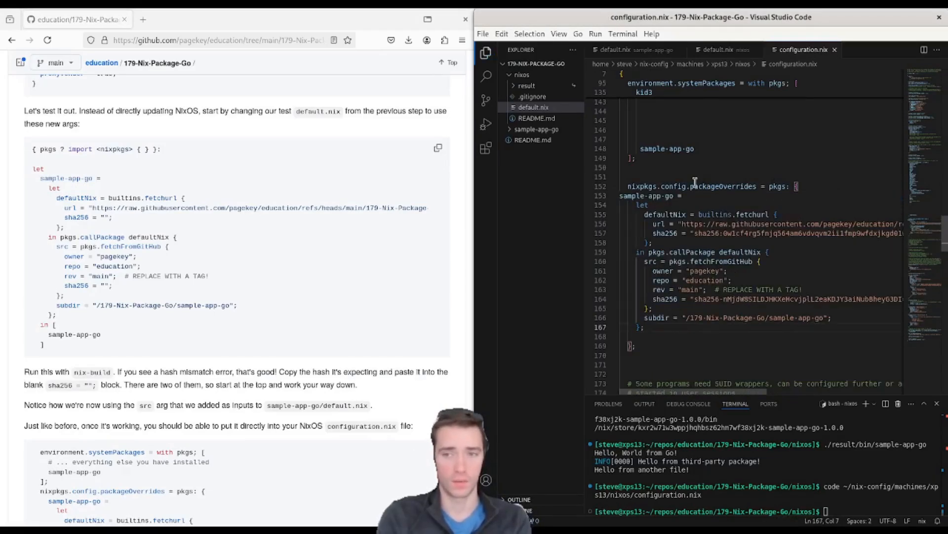
pyautogui.write('sudo nix')
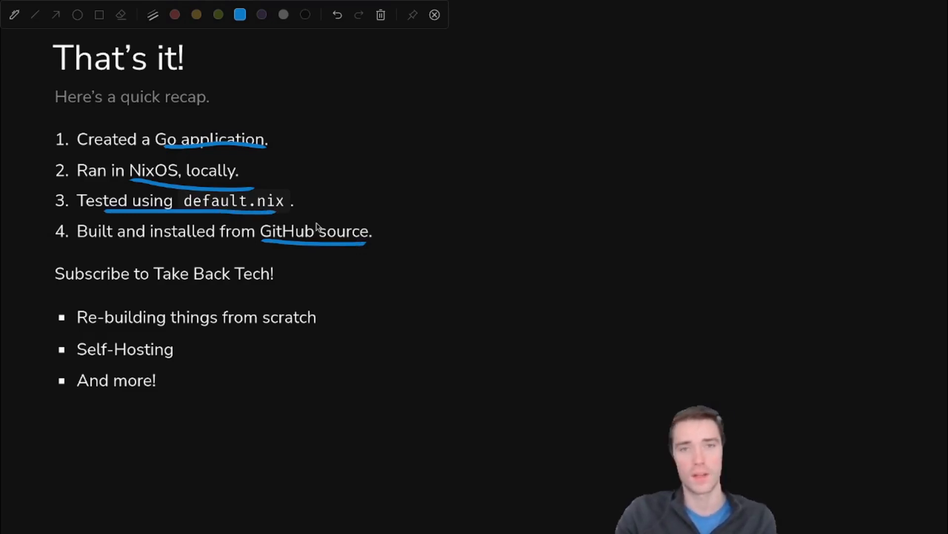
pyautogui.moveTo(359, 224)
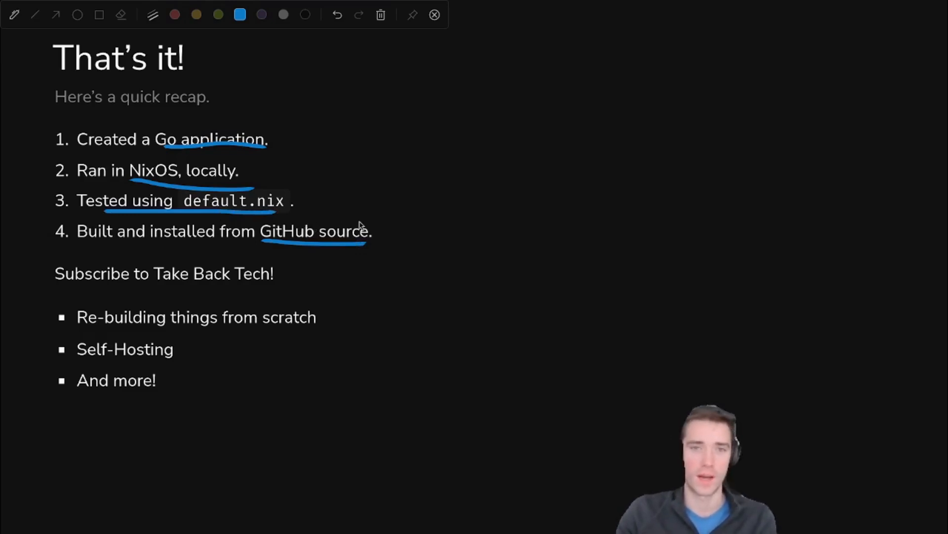
pyautogui.moveTo(184, 288)
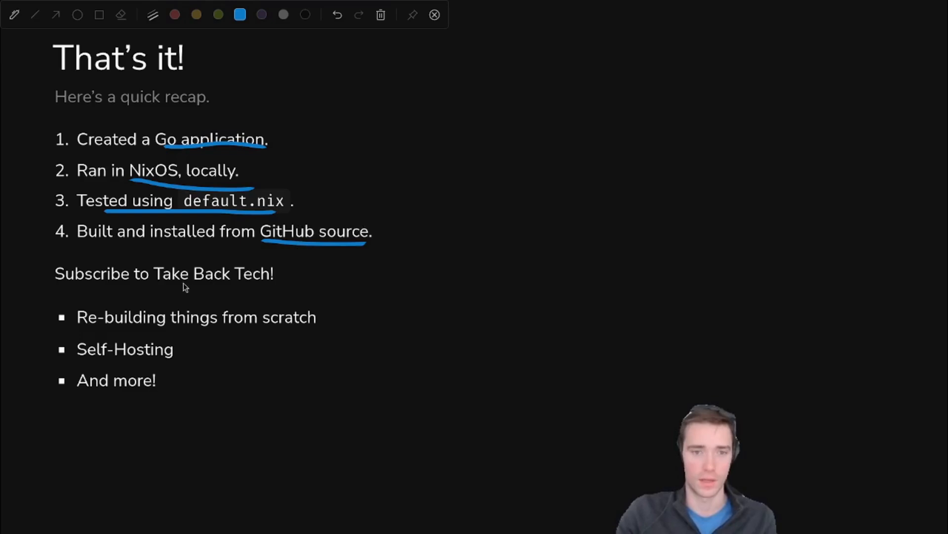